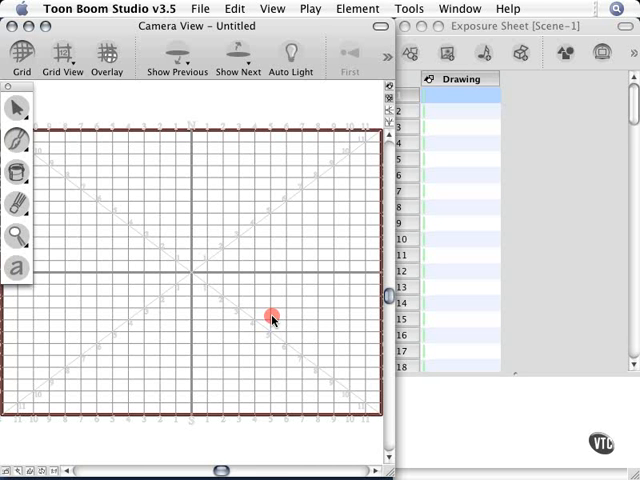
- Activate the Brush tool for freehand drawing on the blank camera view
{"action": "left_click", "coordinate": [18, 140]}
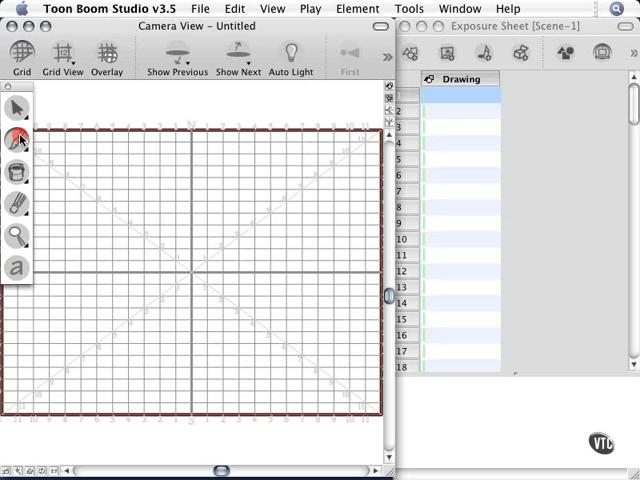
{"action": "left_click_drag", "start_coordinate": [110, 190], "coordinate": [240, 300]}
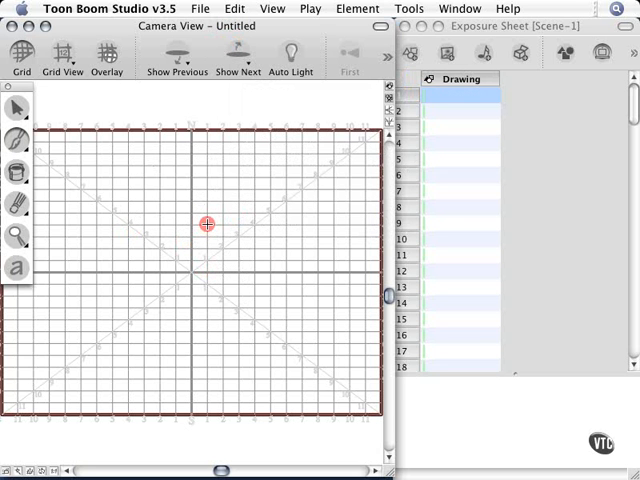
- Draw Drawing-1 on frame 1: a bird with wings, belly, legs, head, beak and eye
{"action": "left_click_drag", "start_coordinate": [208, 225], "coordinate": [78, 233]}
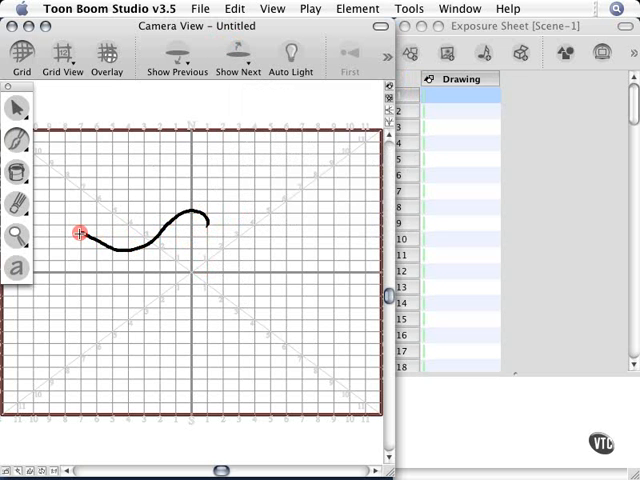
{"action": "left_click_drag", "start_coordinate": [80, 232], "coordinate": [130, 288]}
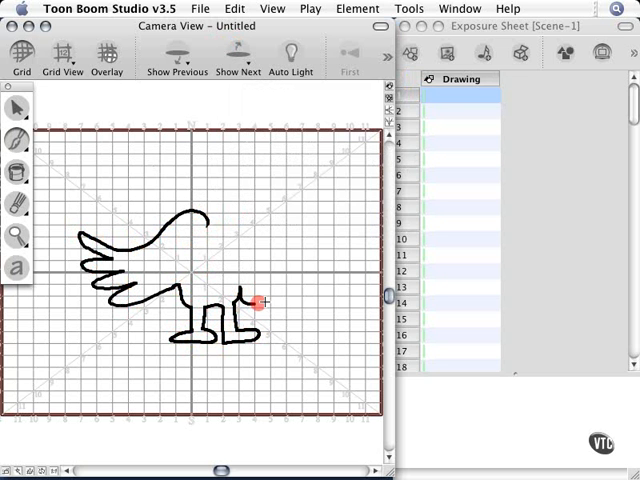
{"action": "left_click_drag", "start_coordinate": [258, 305], "coordinate": [245, 215]}
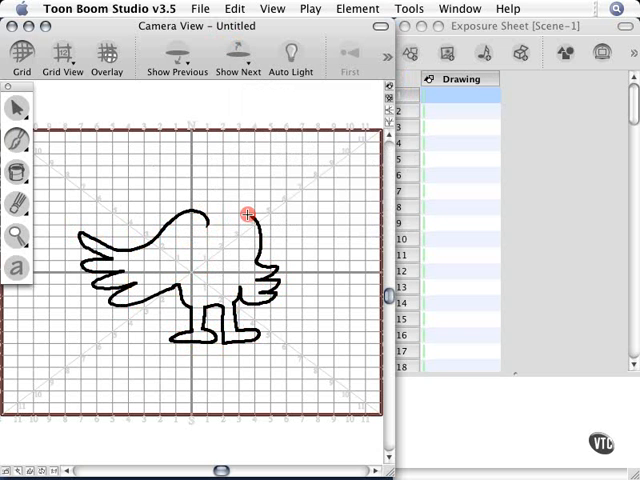
{"action": "left_click_drag", "start_coordinate": [245, 215], "coordinate": [315, 190]}
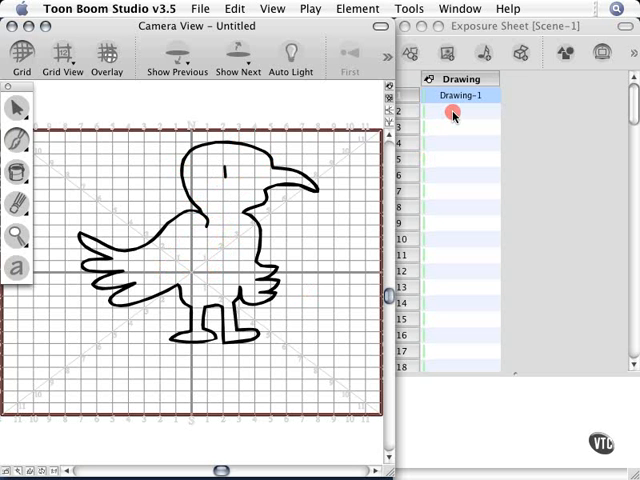
{"action": "left_click", "coordinate": [460, 110]}
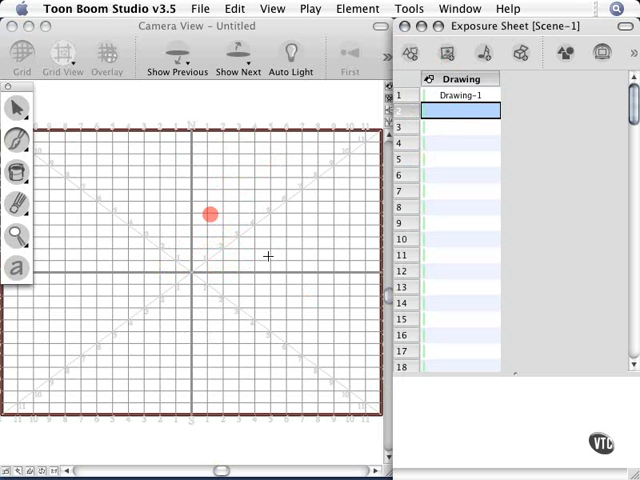
{"action": "left_click_drag", "start_coordinate": [208, 214], "coordinate": [131, 243]}
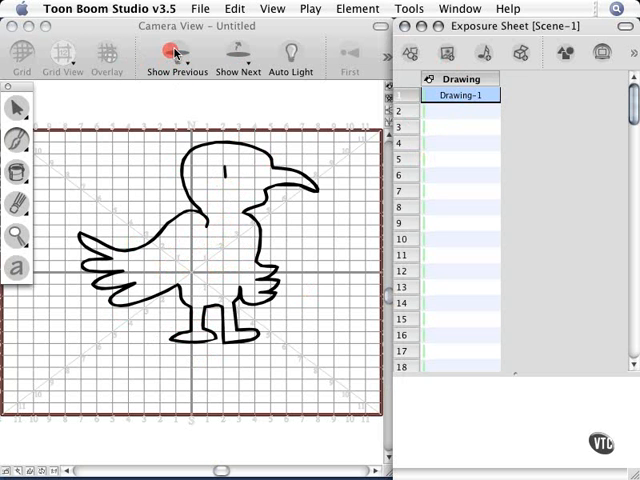
{"action": "left_click", "coordinate": [175, 53]}
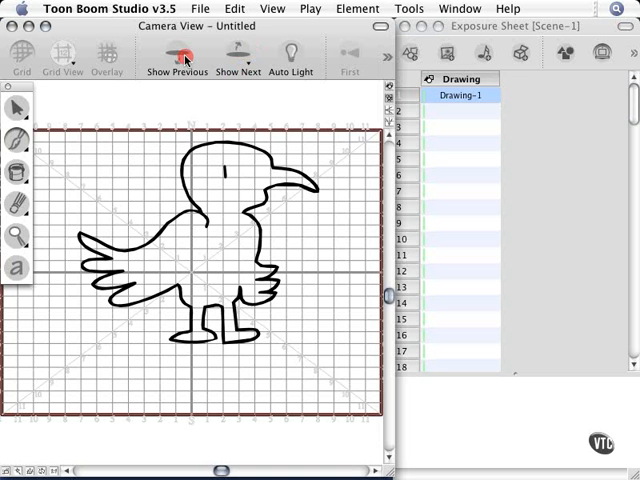
- Turn on a Show Previous onion skin option and select frame 2 in the Exposure Sheet
{"action": "left_click", "coordinate": [177, 52]}
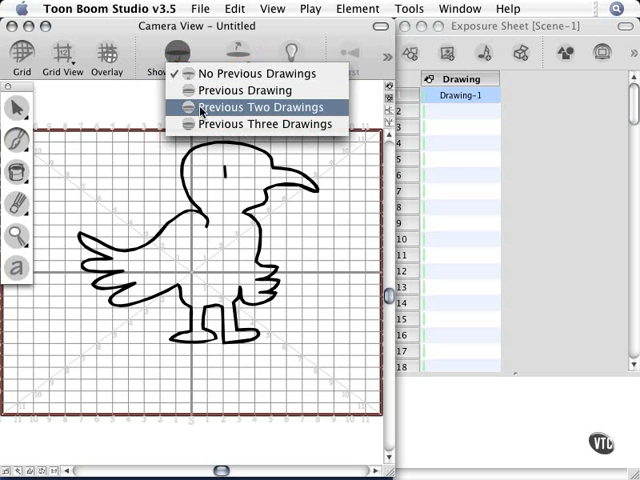
{"action": "mouse_move", "coordinate": [228, 112]}
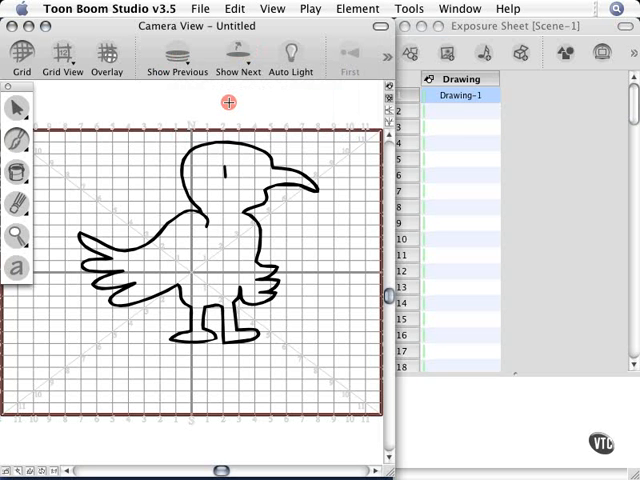
{"action": "left_click", "coordinate": [458, 112]}
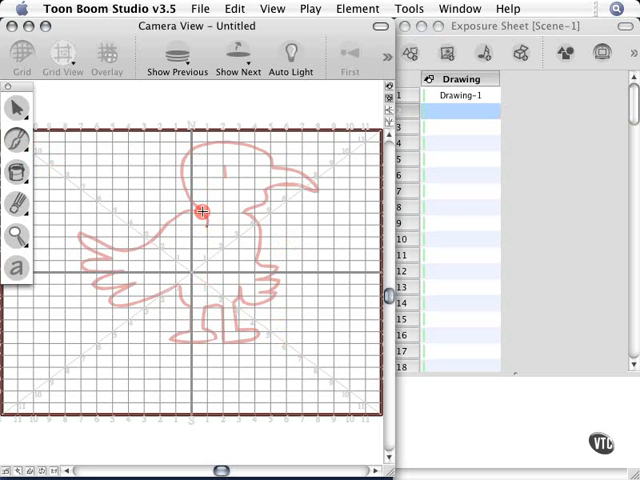
- Trace Drawing-2 with a slightly raised wing, legs, body, head, beak and eye
{"action": "left_click_drag", "start_coordinate": [200, 210], "coordinate": [113, 218]}
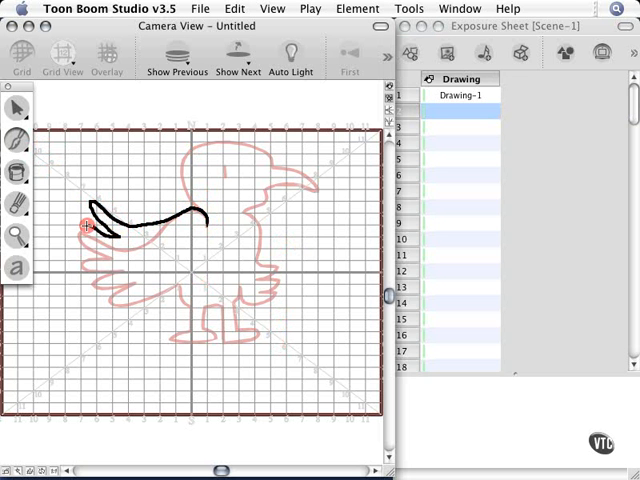
{"action": "left_click_drag", "start_coordinate": [85, 222], "coordinate": [113, 290]}
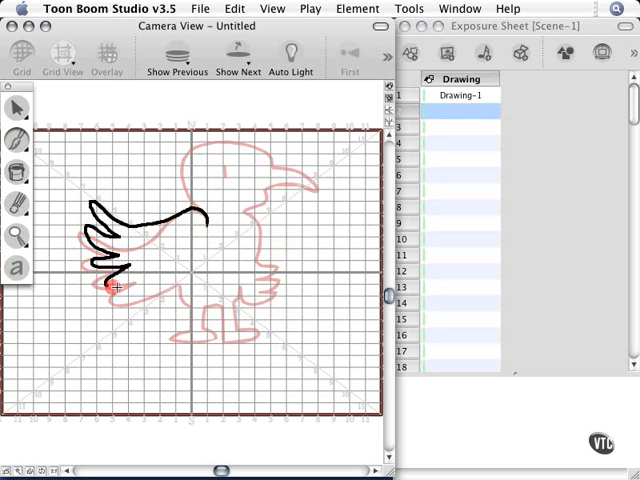
{"action": "left_click_drag", "start_coordinate": [112, 283], "coordinate": [183, 330]}
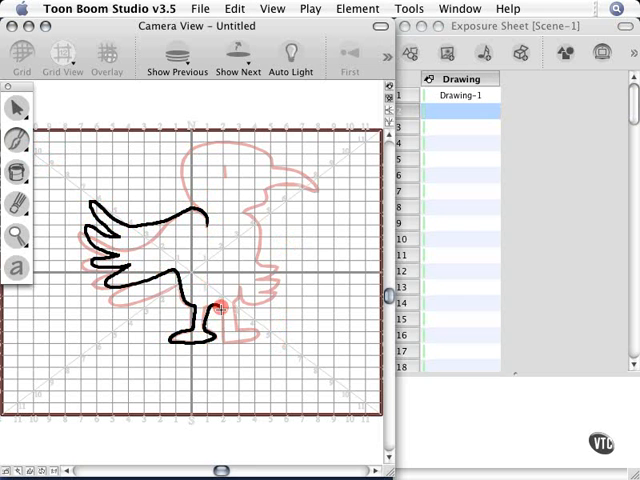
{"action": "left_click_drag", "start_coordinate": [222, 300], "coordinate": [240, 340]}
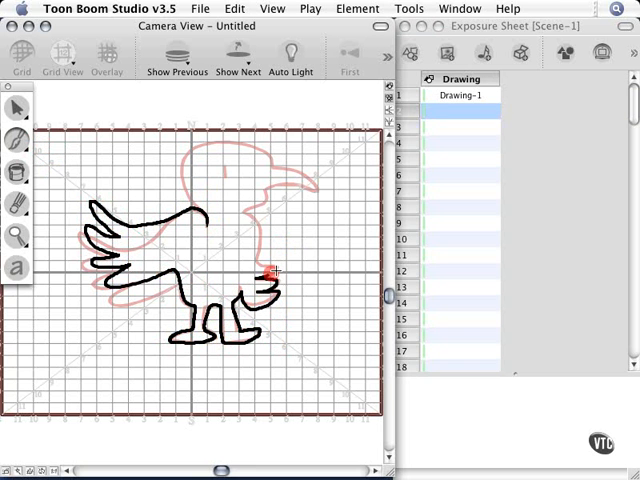
{"action": "left_click_drag", "start_coordinate": [272, 275], "coordinate": [262, 190]}
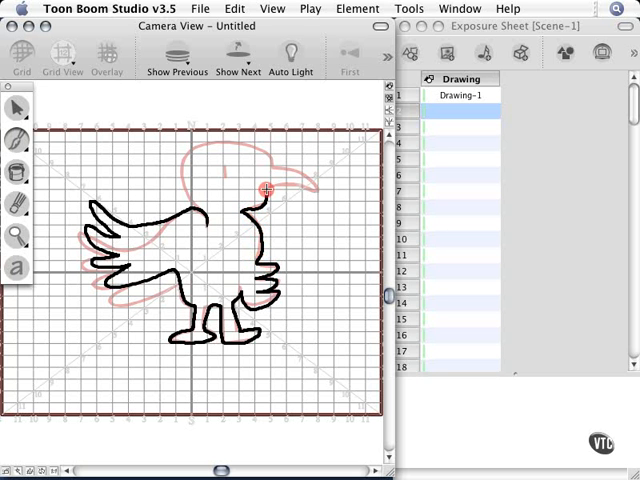
{"action": "left_click_drag", "start_coordinate": [262, 190], "coordinate": [258, 150]}
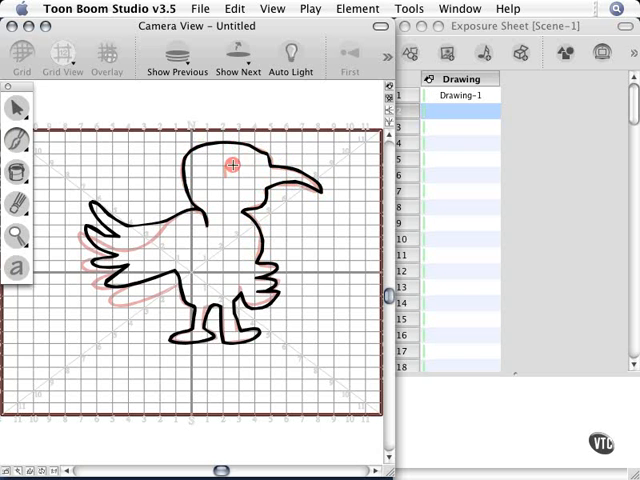
{"action": "left_click", "coordinate": [458, 112]}
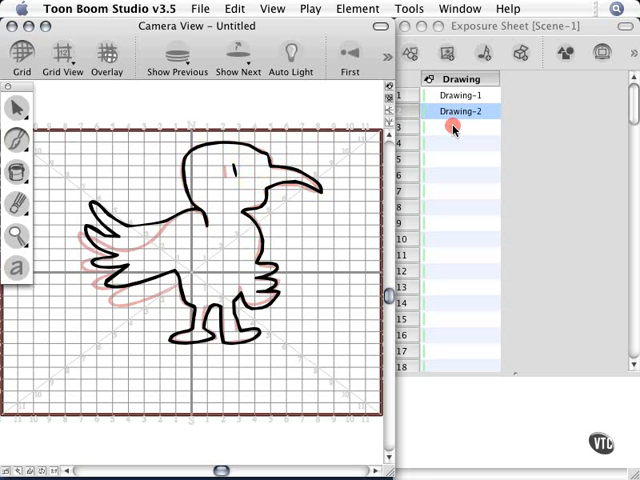
- On frame 3, draw Drawing-3 with the highest wing, tail, legs, belly, head and beak
{"action": "left_click", "coordinate": [461, 127]}
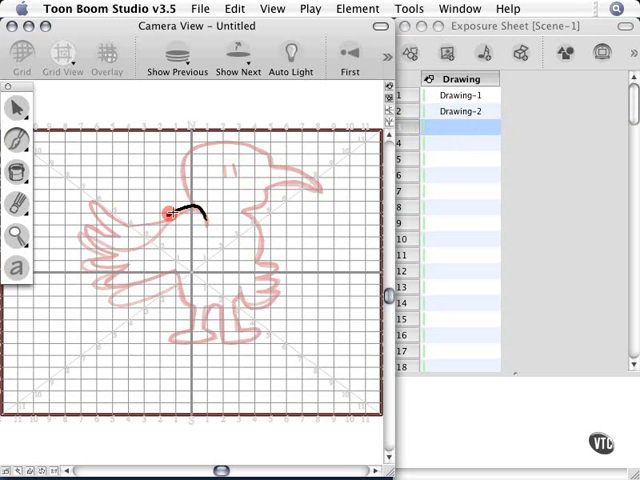
{"action": "left_click_drag", "start_coordinate": [170, 213], "coordinate": [121, 175]}
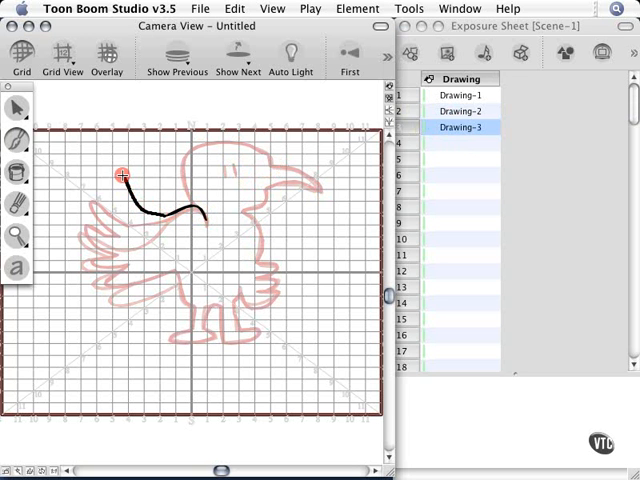
{"action": "left_click_drag", "start_coordinate": [122, 175], "coordinate": [108, 245]}
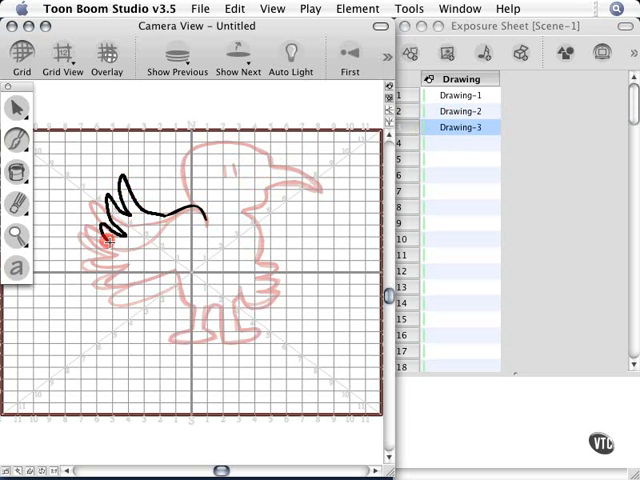
{"action": "left_click_drag", "start_coordinate": [110, 240], "coordinate": [185, 345]}
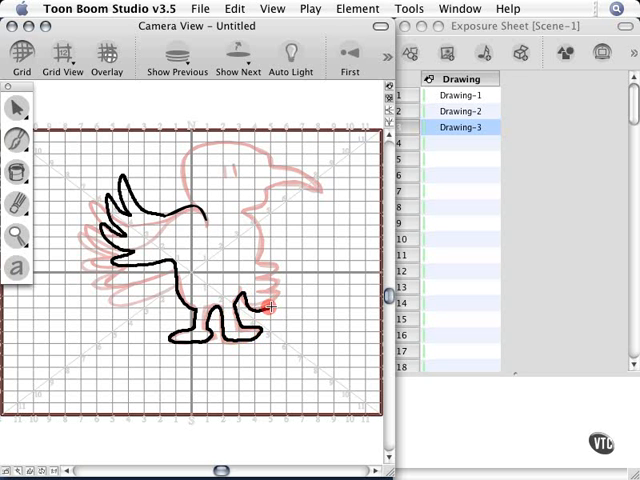
{"action": "left_click_drag", "start_coordinate": [270, 307], "coordinate": [262, 248]}
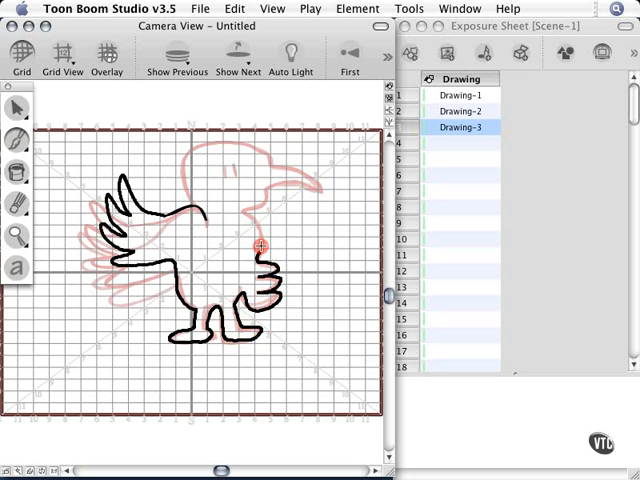
{"action": "left_click_drag", "start_coordinate": [262, 247], "coordinate": [325, 195]}
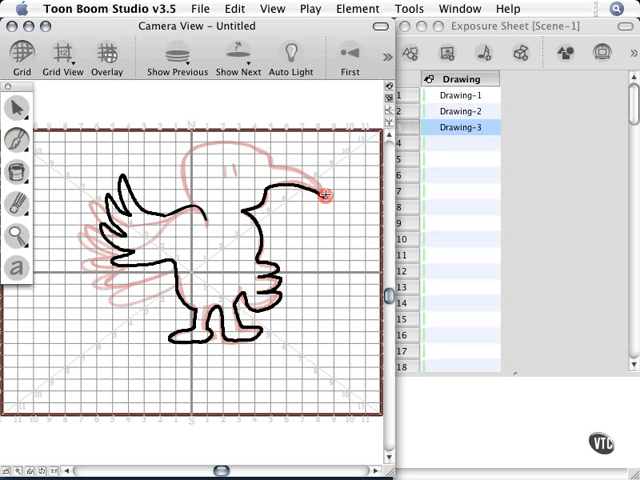
{"action": "left_click_drag", "start_coordinate": [327, 196], "coordinate": [178, 167]}
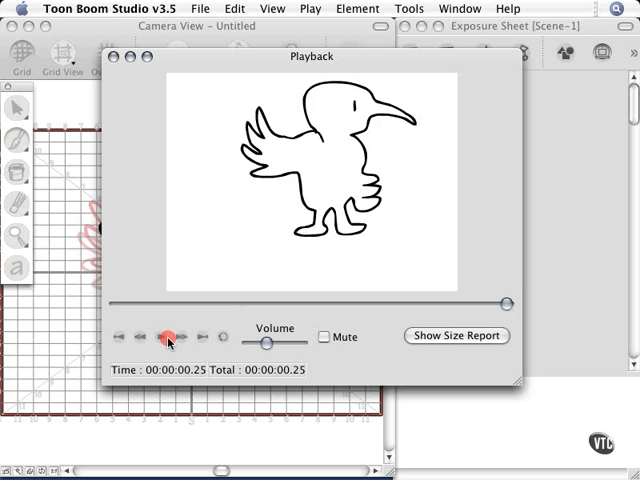
- Play the three-frame bird wing animation twice in the Playback window
{"action": "left_click", "coordinate": [168, 336]}
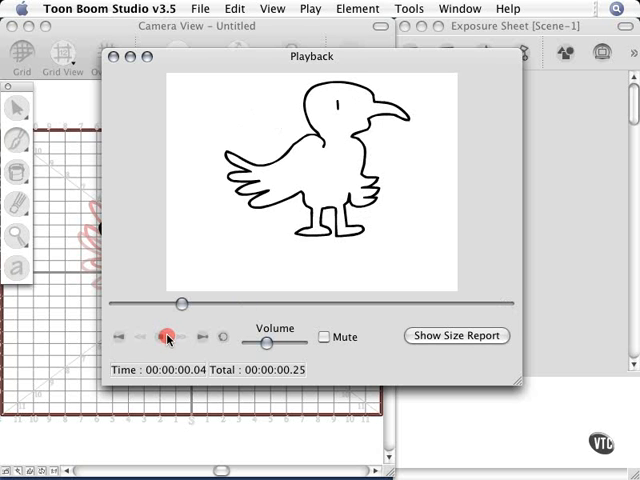
{"action": "left_click", "coordinate": [166, 336]}
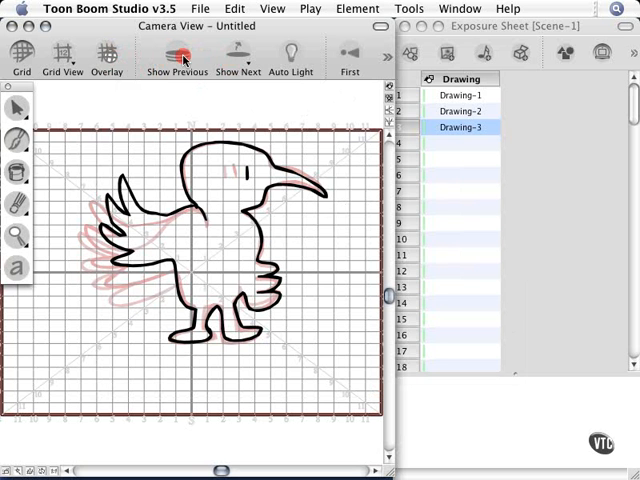
- Set onion skin to No Previous Drawings and Next Drawing, then select Drawing-1
{"action": "left_click", "coordinate": [177, 52]}
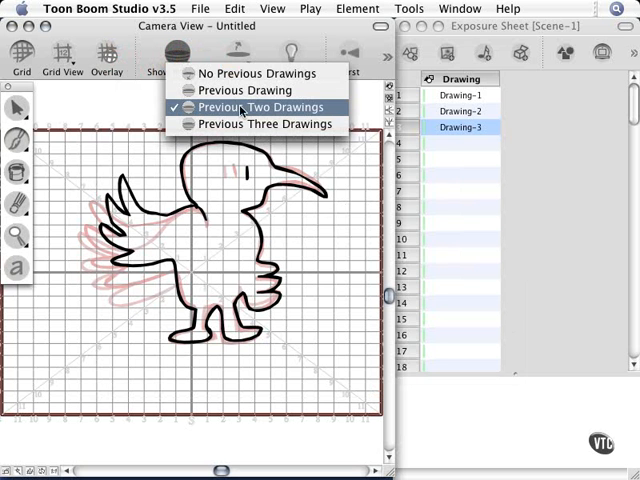
{"action": "mouse_move", "coordinate": [264, 123]}
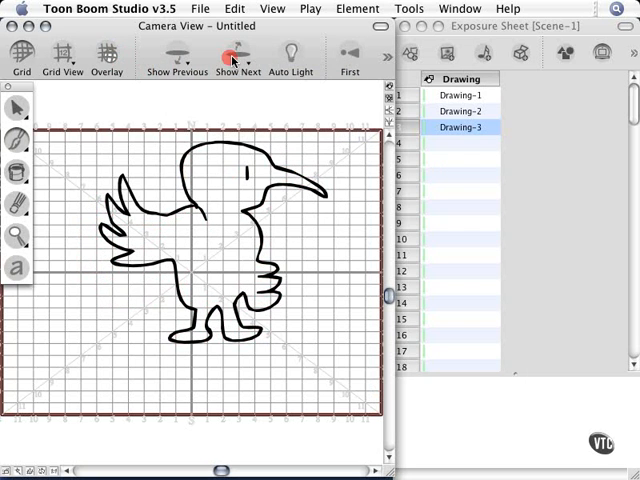
{"action": "left_click", "coordinate": [238, 56]}
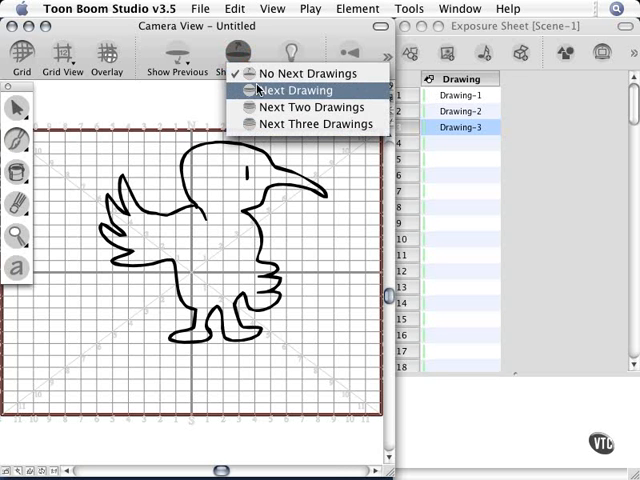
{"action": "left_click", "coordinate": [298, 90]}
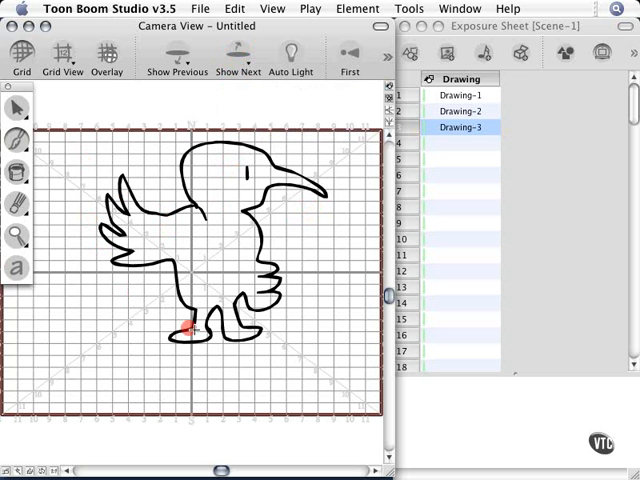
{"action": "left_click", "coordinate": [460, 94]}
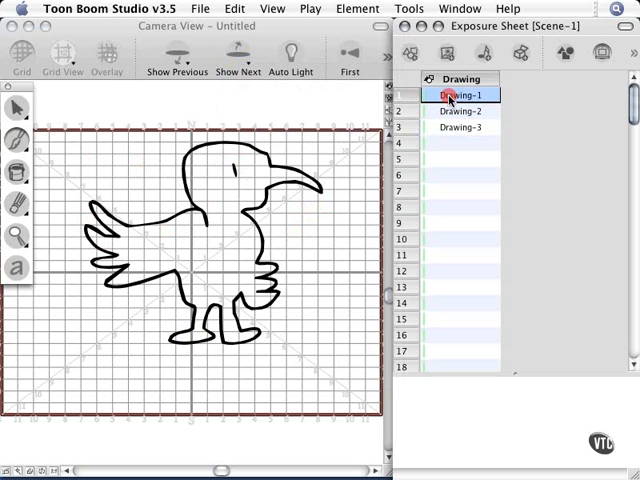